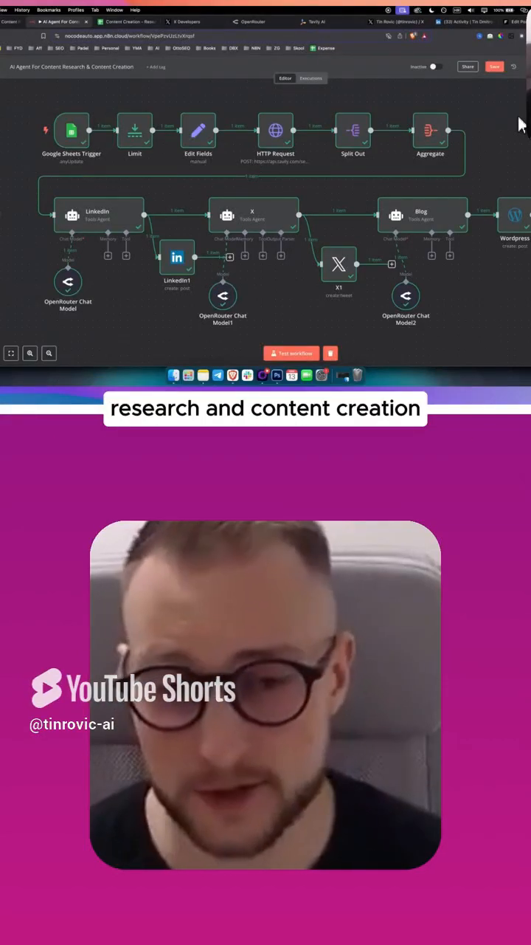
{"action": "mouse_move", "coordinate": [499, 288]}
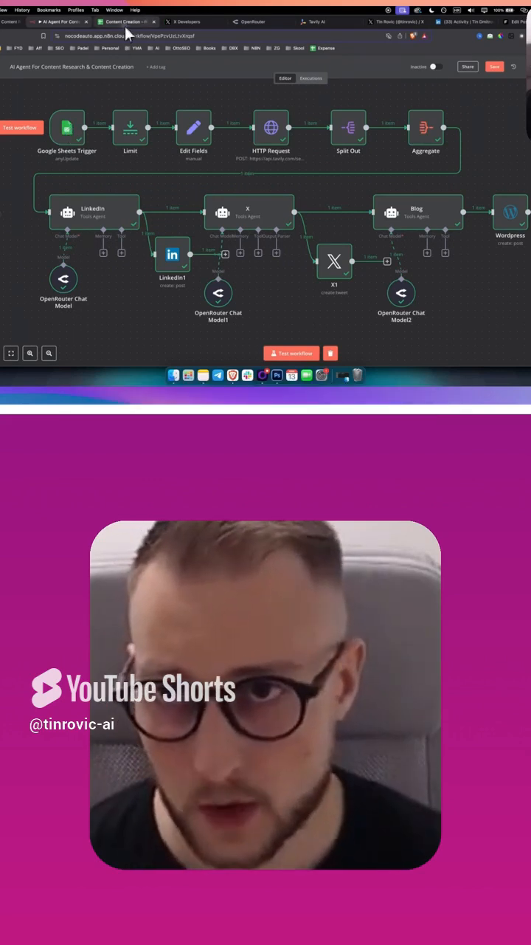
Show the Content Creation sheet's subject in B2 and the small-business-owners audience in C2
{"action": "left_click", "coordinate": [126, 22]}
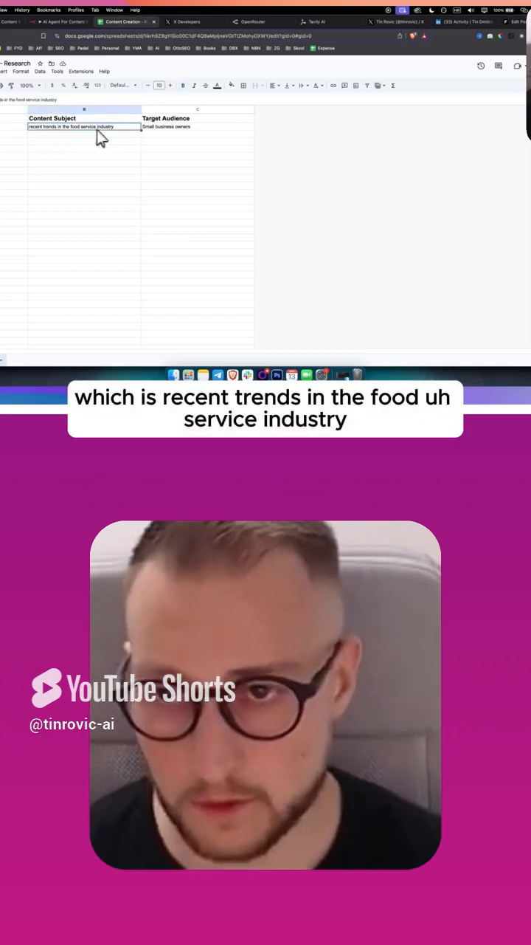
{"action": "left_click", "coordinate": [197, 118]}
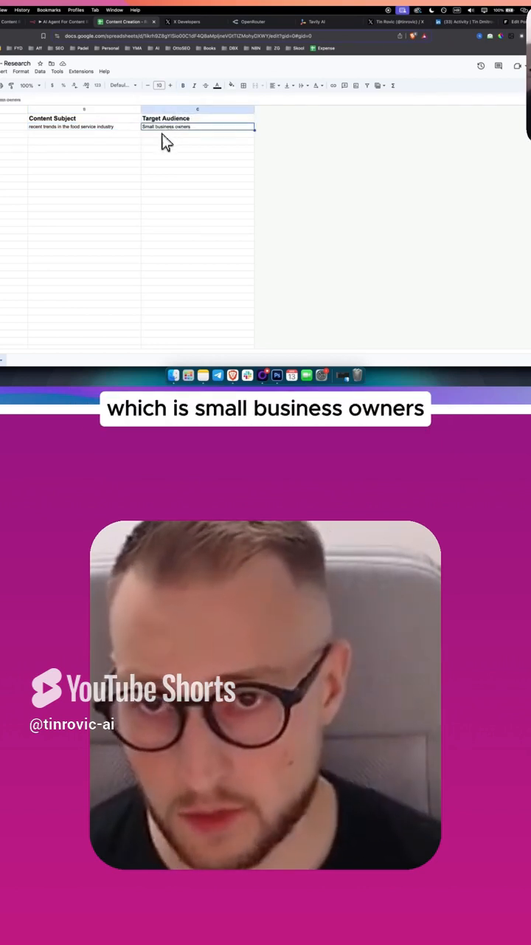
{"action": "left_click", "coordinate": [61, 21]}
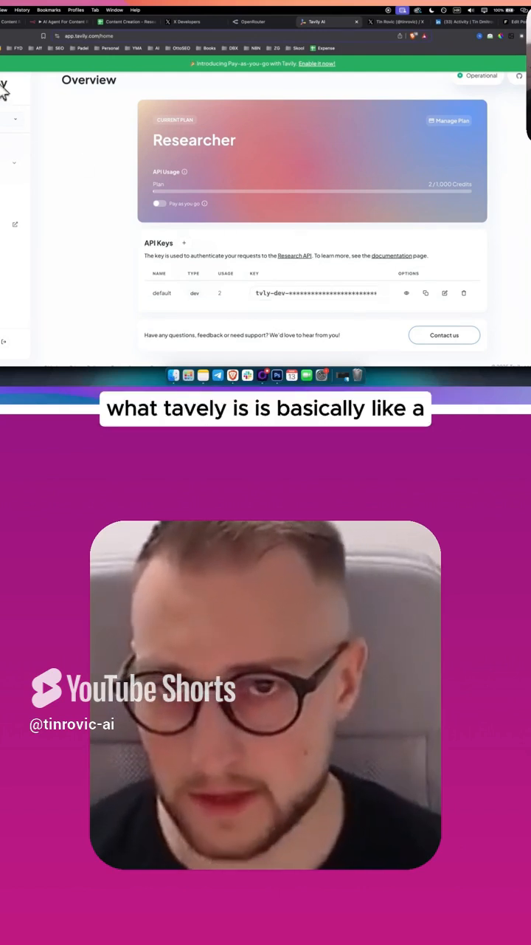
{"action": "mouse_move", "coordinate": [113, 113]}
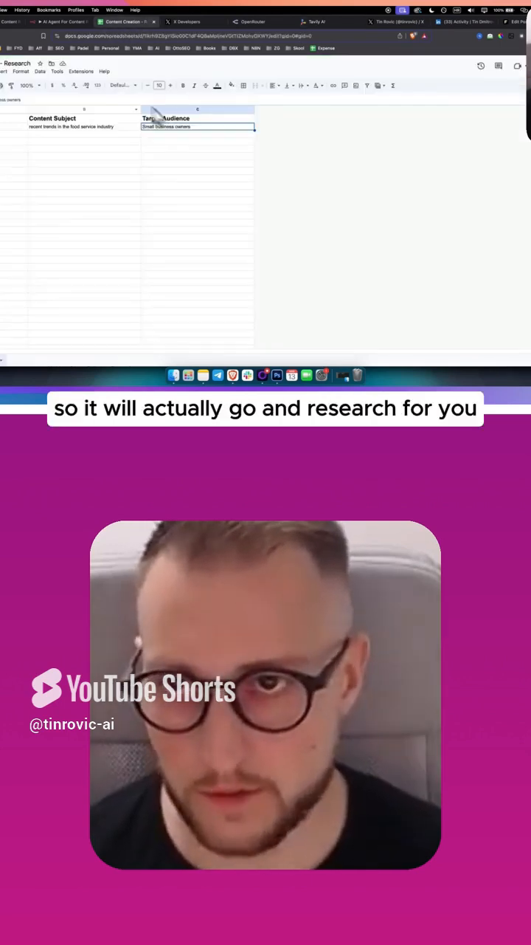
Return from the Tavily API key page to the n8n workflow's Tavily HTTP Request node
{"action": "left_click", "coordinate": [125, 21]}
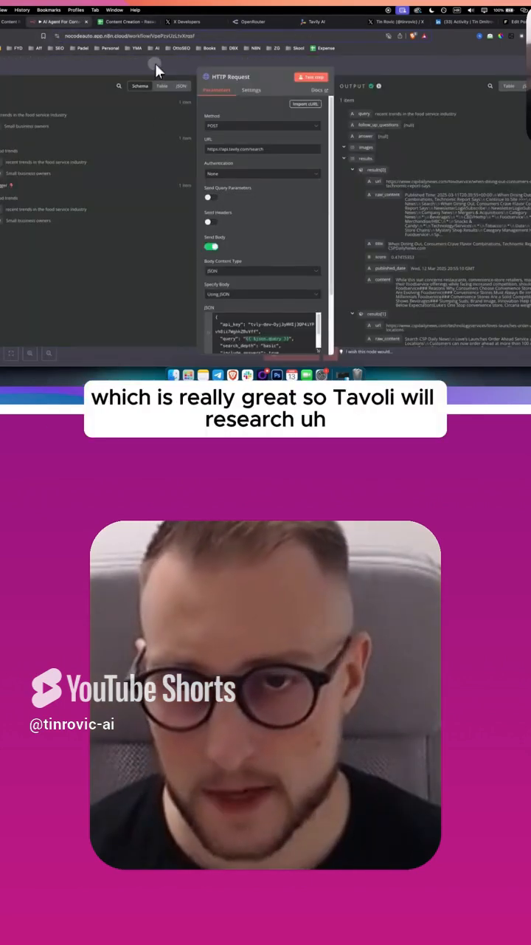